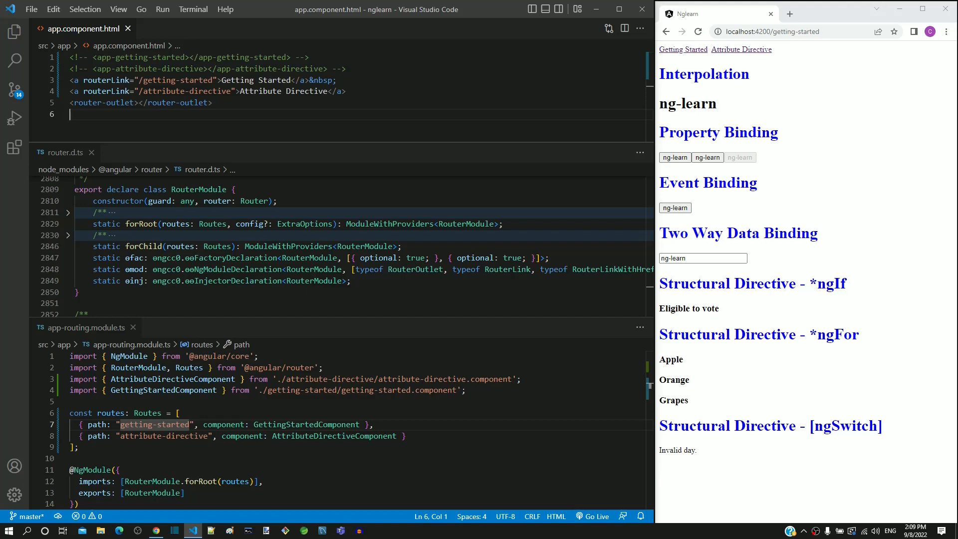
- Navigate to localhost:4200/attribute-directive via the address bar suggestion
{"action": "left_click", "coordinate": [771, 31]}
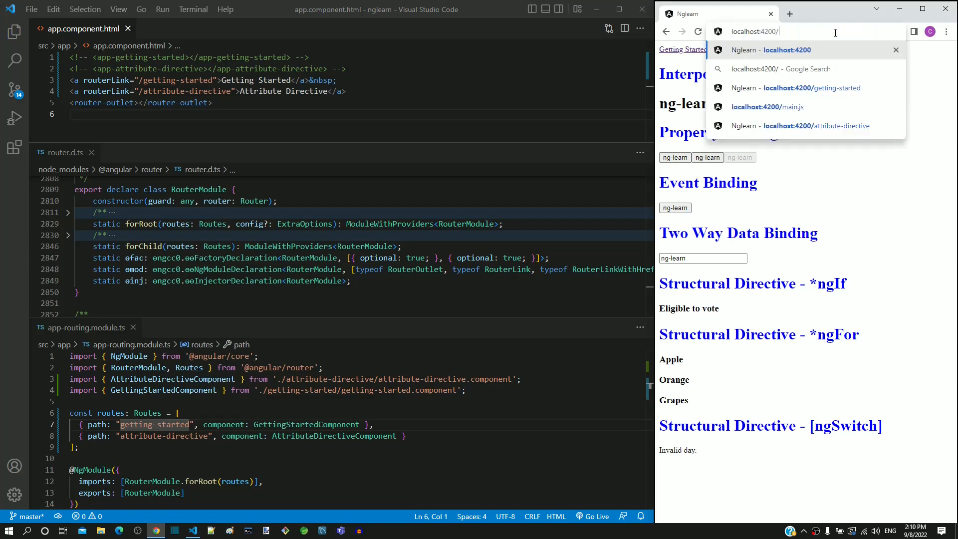
{"action": "left_click", "coordinate": [800, 125]}
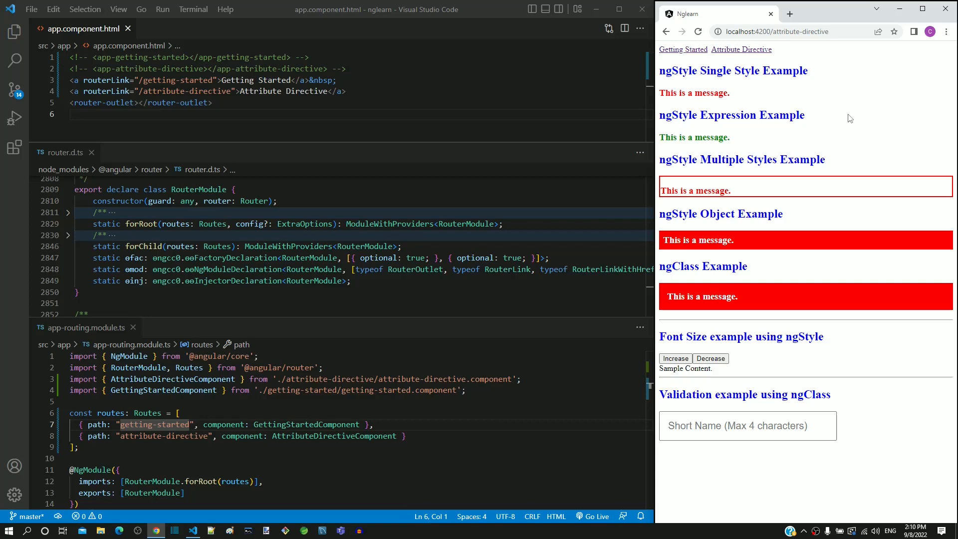
{"action": "mouse_move", "coordinate": [688, 57]}
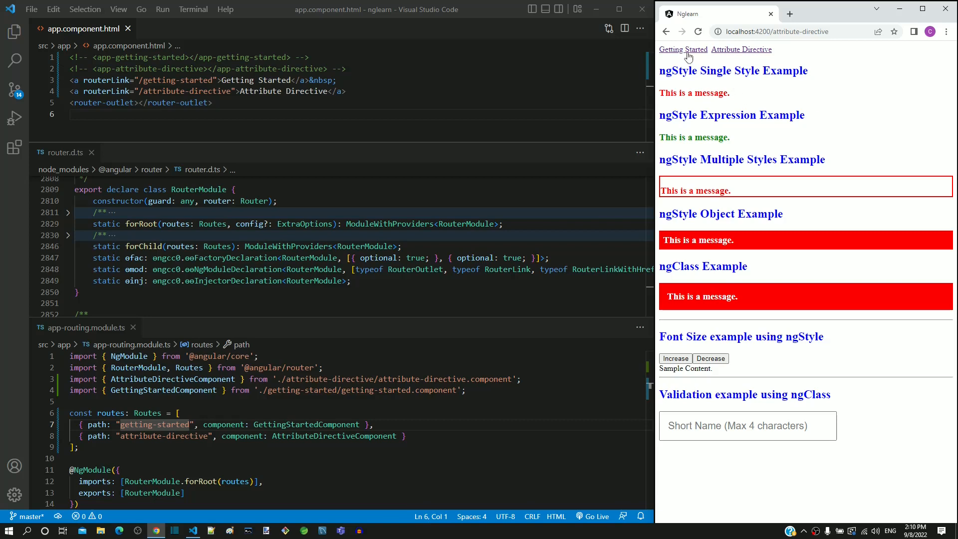
{"action": "mouse_move", "coordinate": [751, 55]}
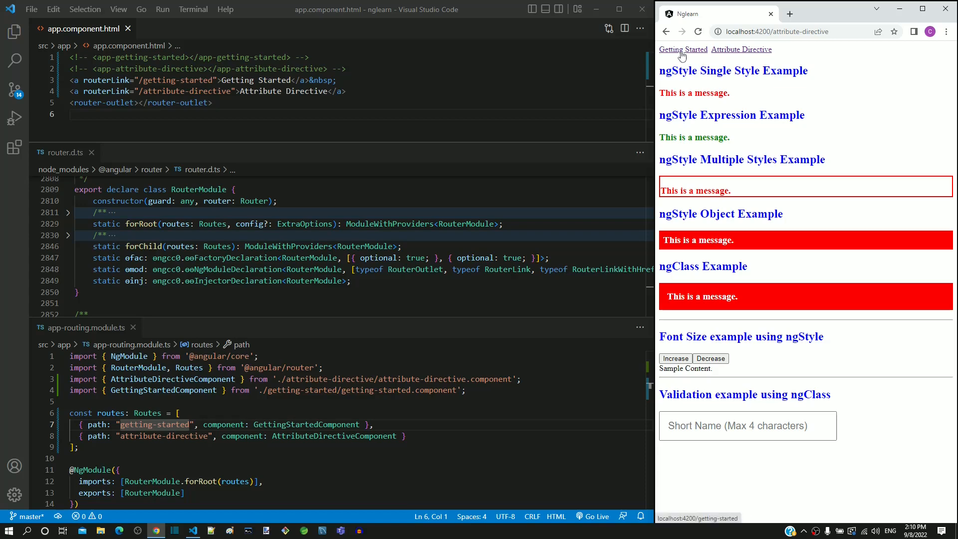
- Use the routerLink anchors to switch Getting Started → Attribute Directive → Getting Started
{"action": "left_click", "coordinate": [683, 49]}
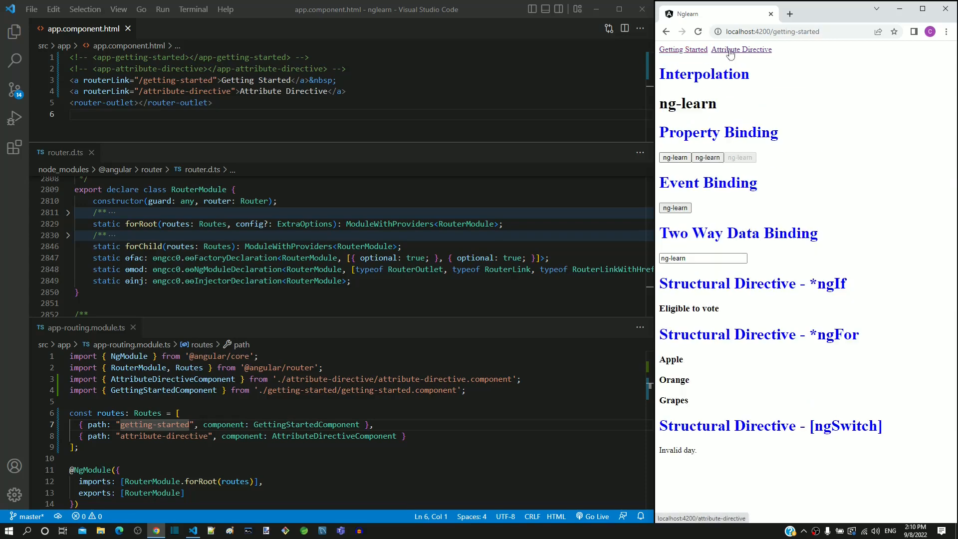
{"action": "left_click", "coordinate": [741, 50]}
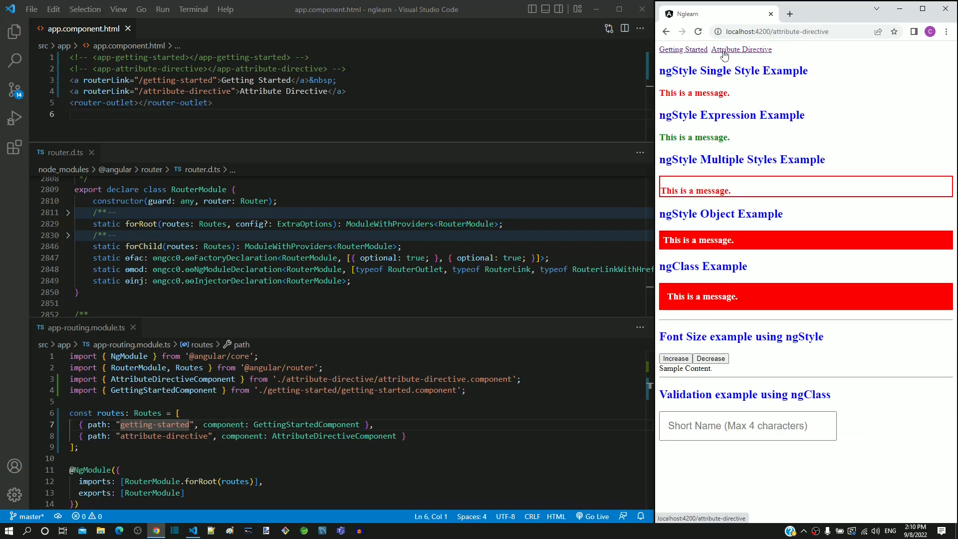
{"action": "left_click", "coordinate": [682, 50]}
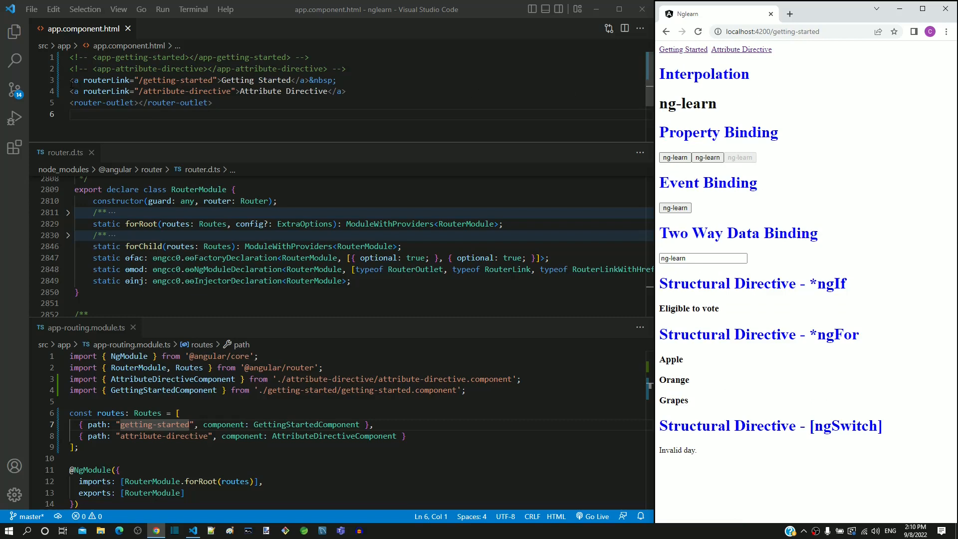
{"action": "left_click_drag", "start_coordinate": [70, 80], "coordinate": [346, 91]}
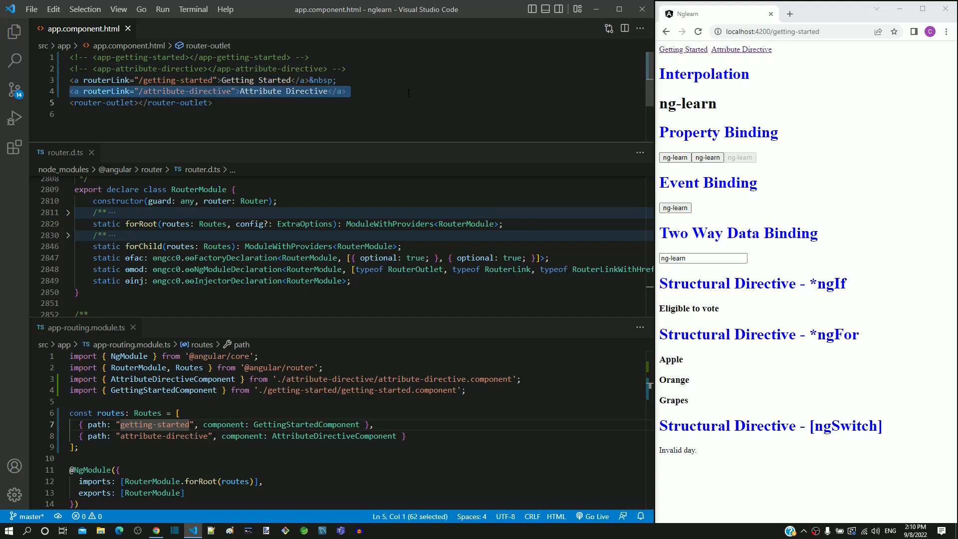
{"action": "left_click", "coordinate": [346, 91]}
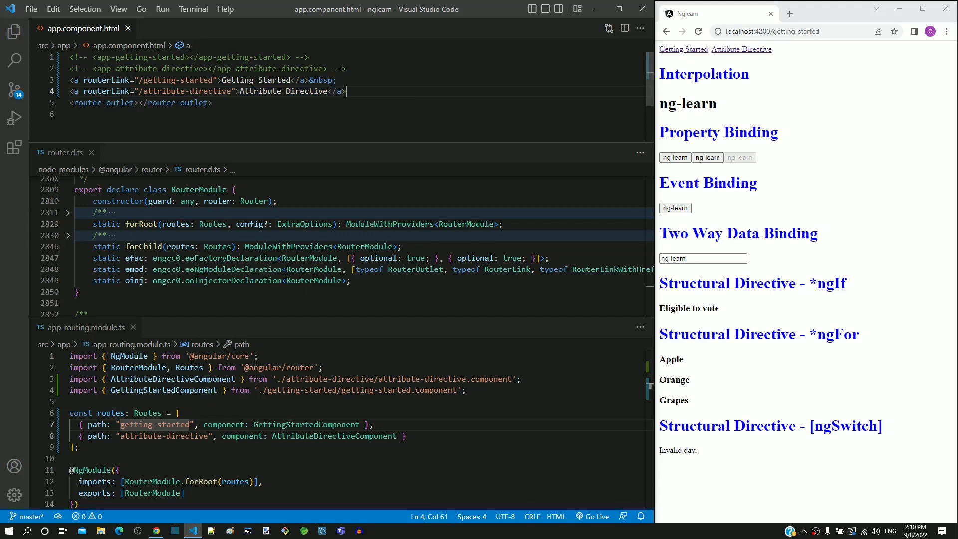
{"action": "double_click", "coordinate": [107, 80]}
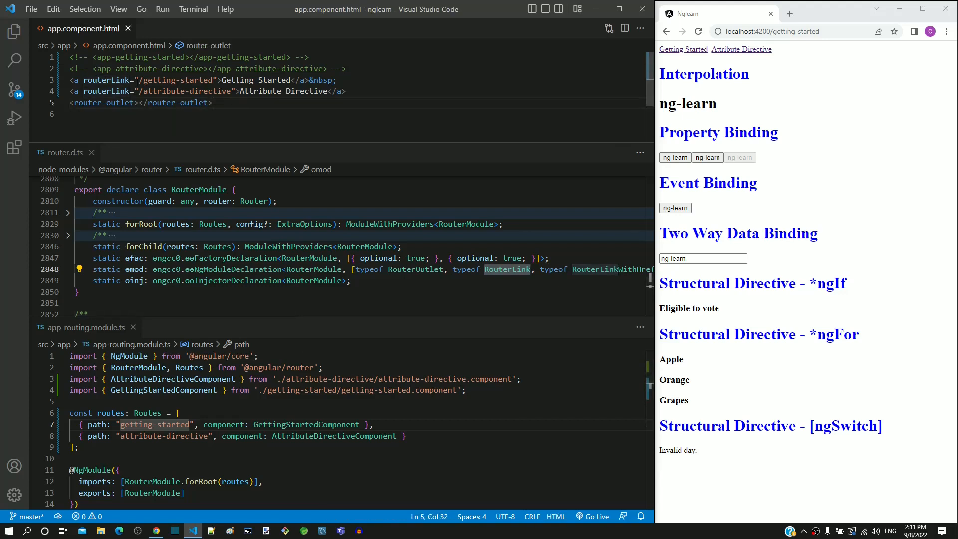
{"action": "double_click", "coordinate": [176, 80]}
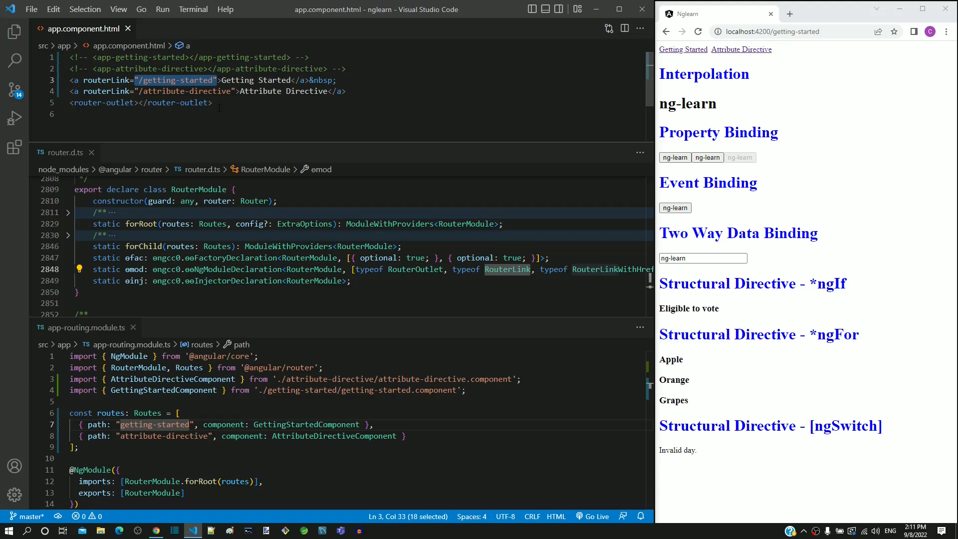
{"action": "left_click", "coordinate": [129, 79]}
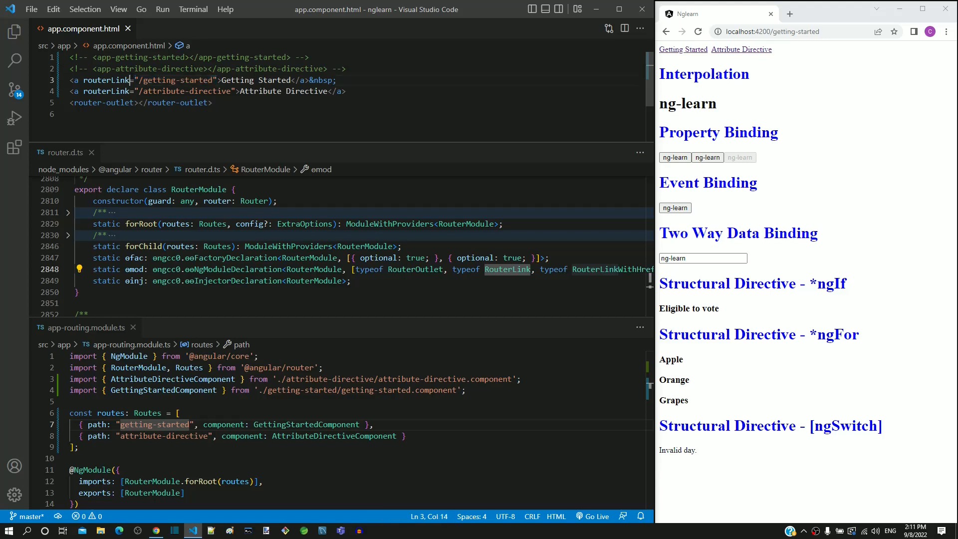
{"action": "left_click_drag", "start_coordinate": [139, 80], "coordinate": [149, 80]}
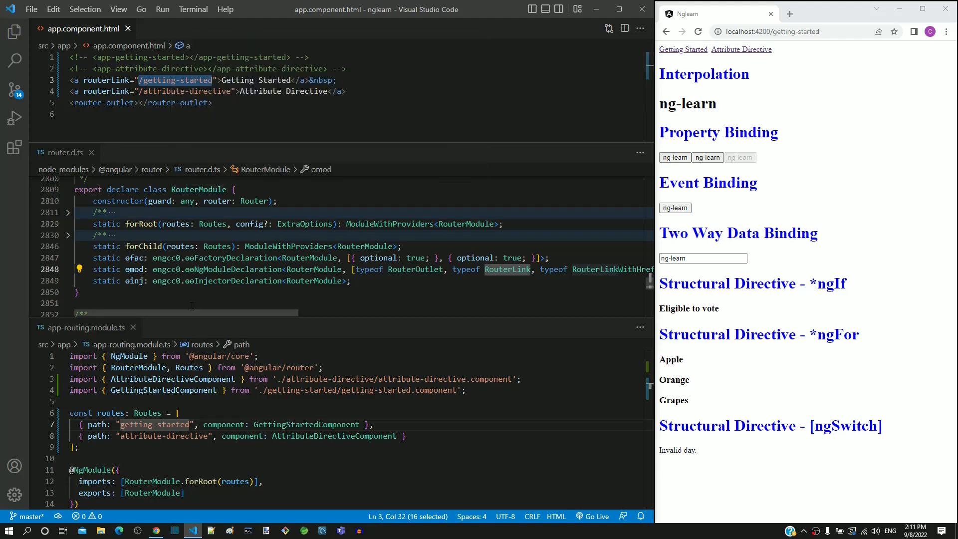
{"action": "left_click", "coordinate": [373, 424]}
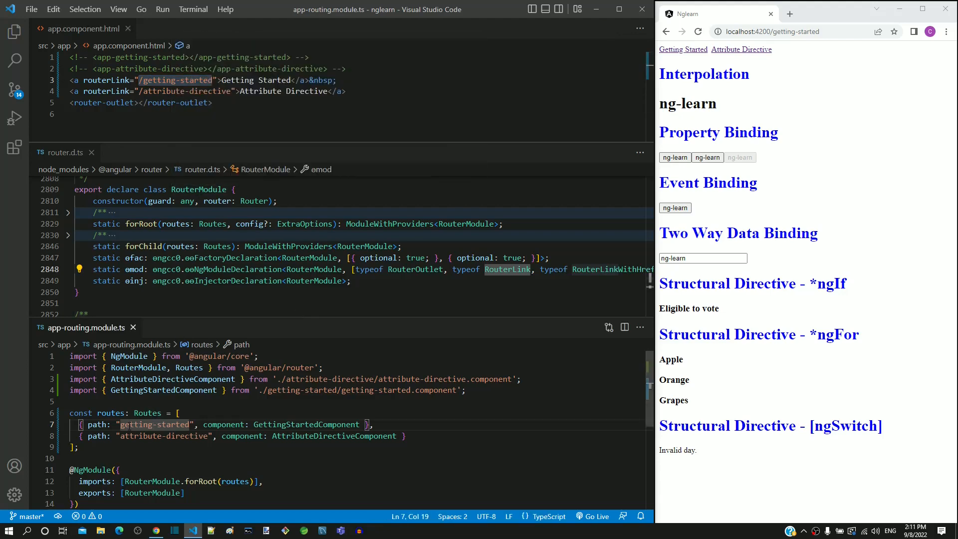
{"action": "double_click", "coordinate": [154, 424]}
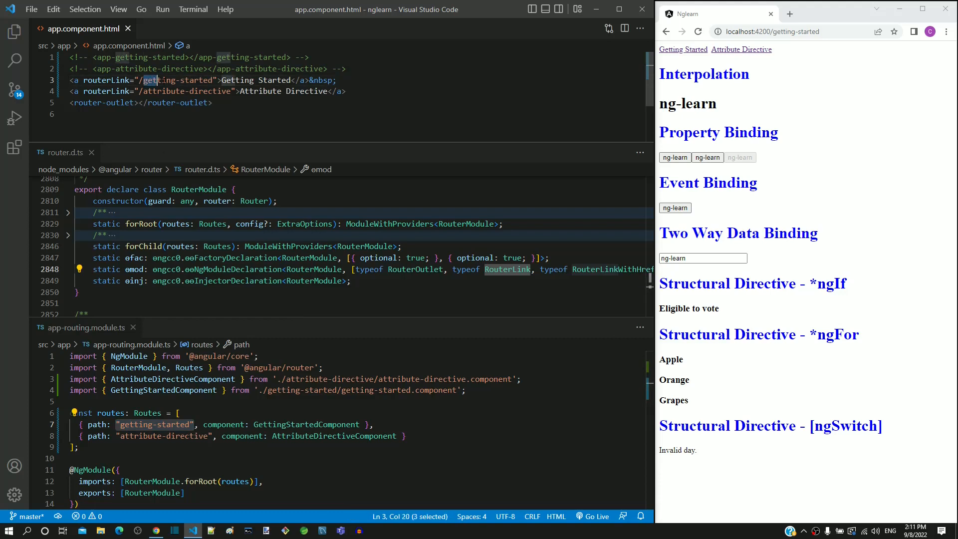
{"action": "double_click", "coordinate": [177, 79]}
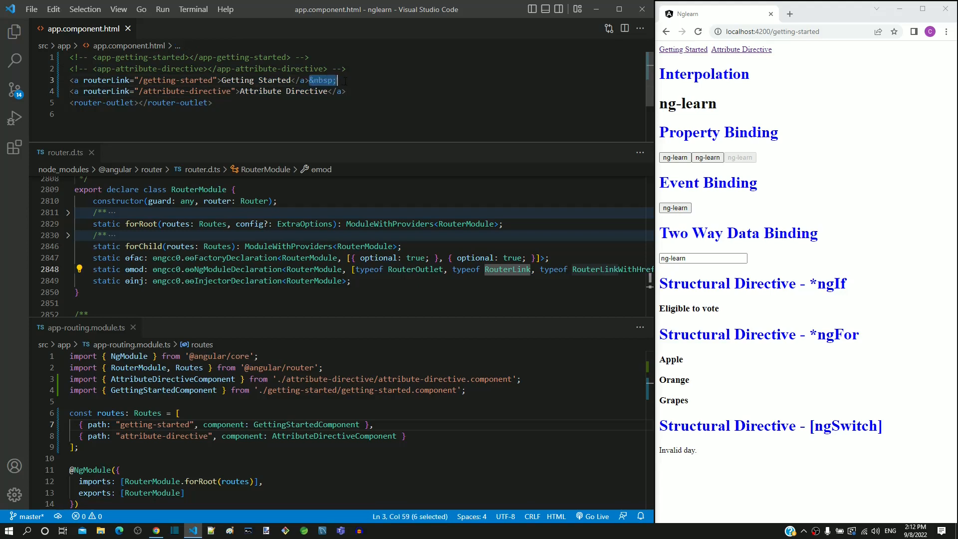
{"action": "mouse_move", "coordinate": [741, 49]}
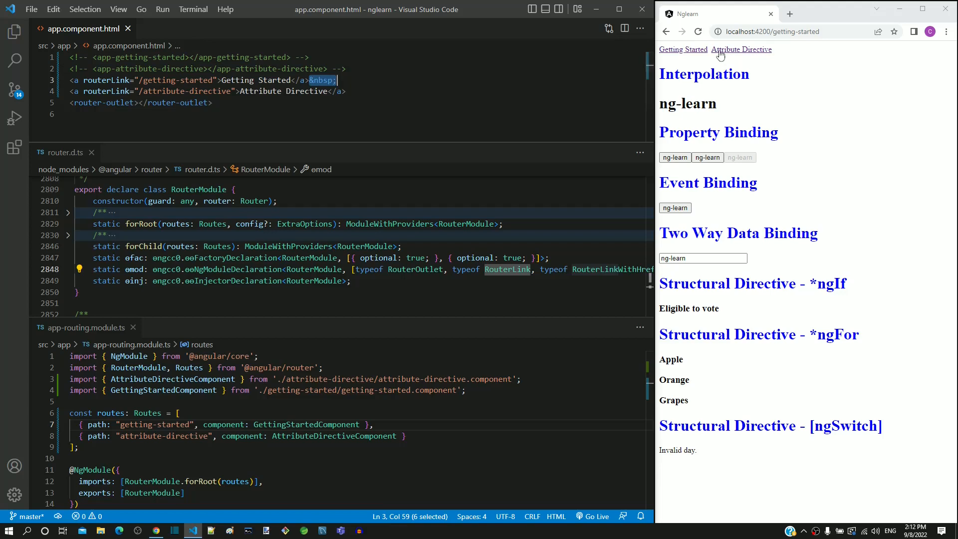